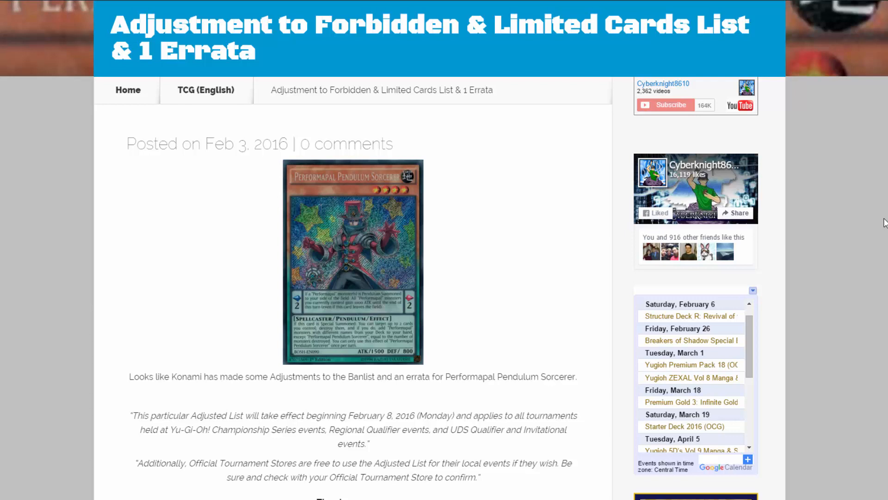
mouse_move(866, 213)
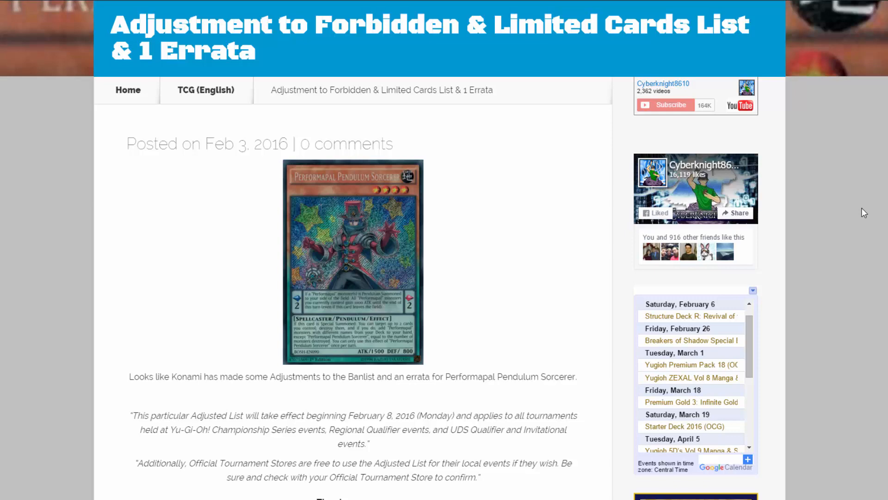
scroll(down, 3)
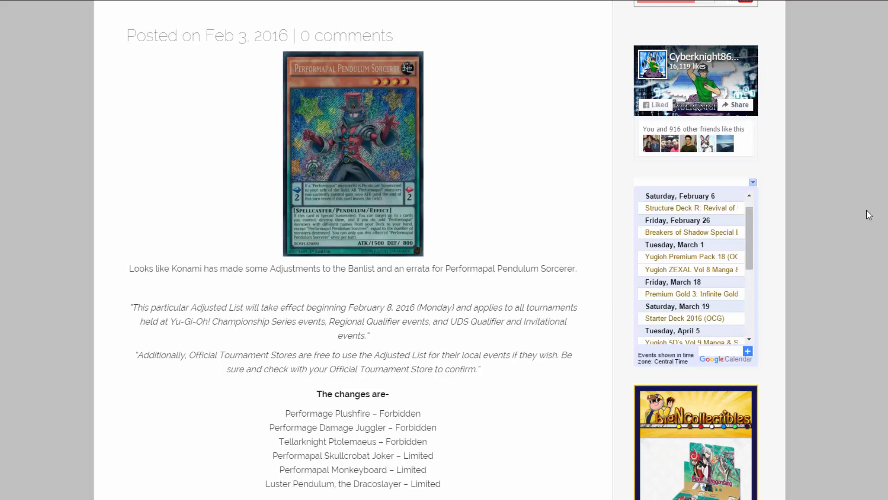
scroll(down, 3)
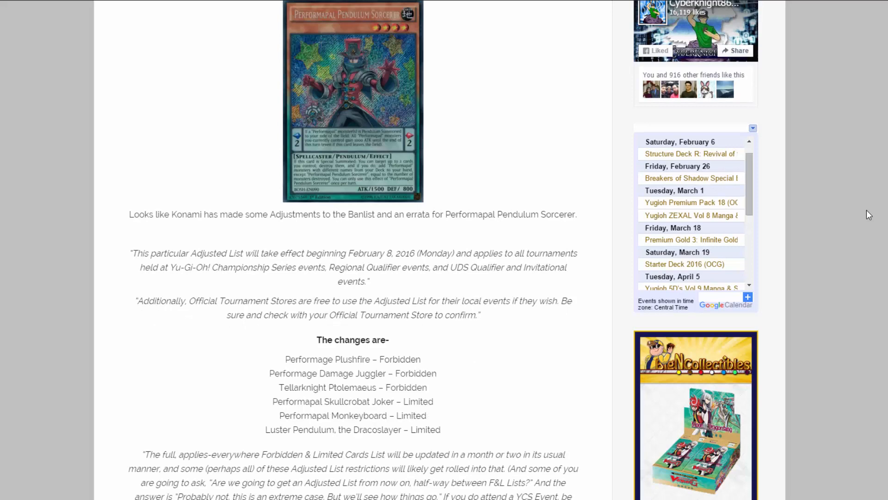
scroll(down, 3)
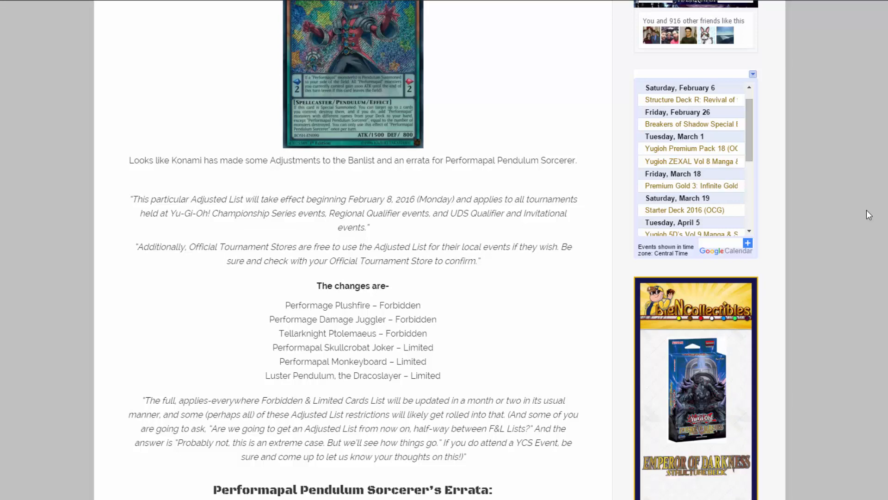
scroll(down, 3)
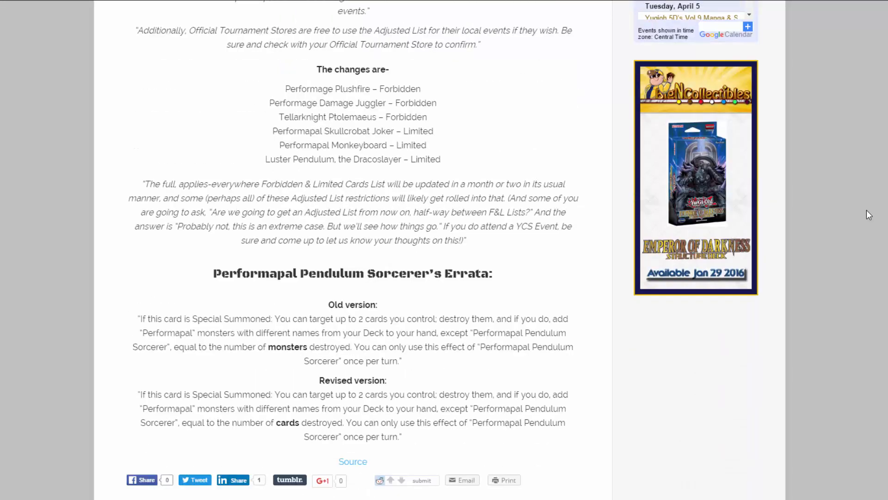